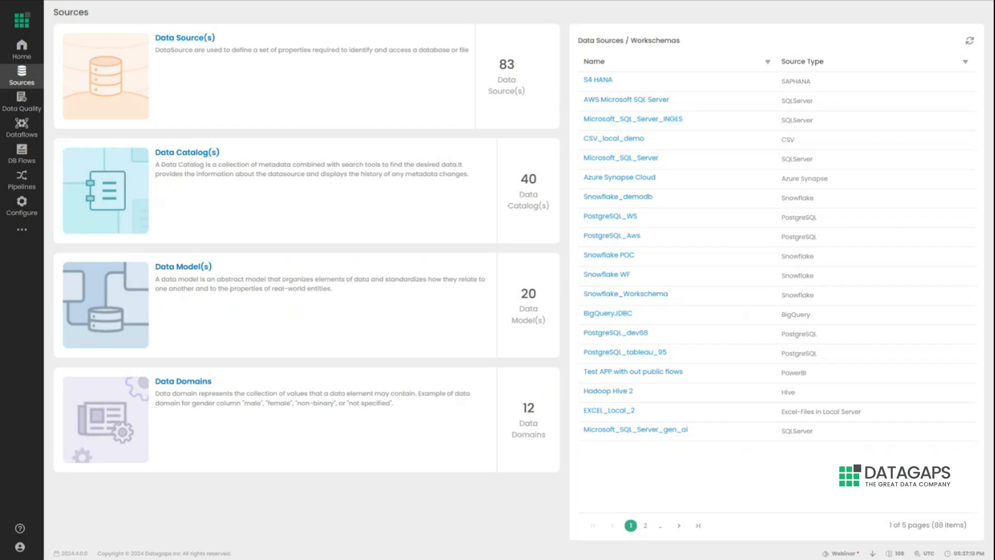
mouse_move(975, 219)
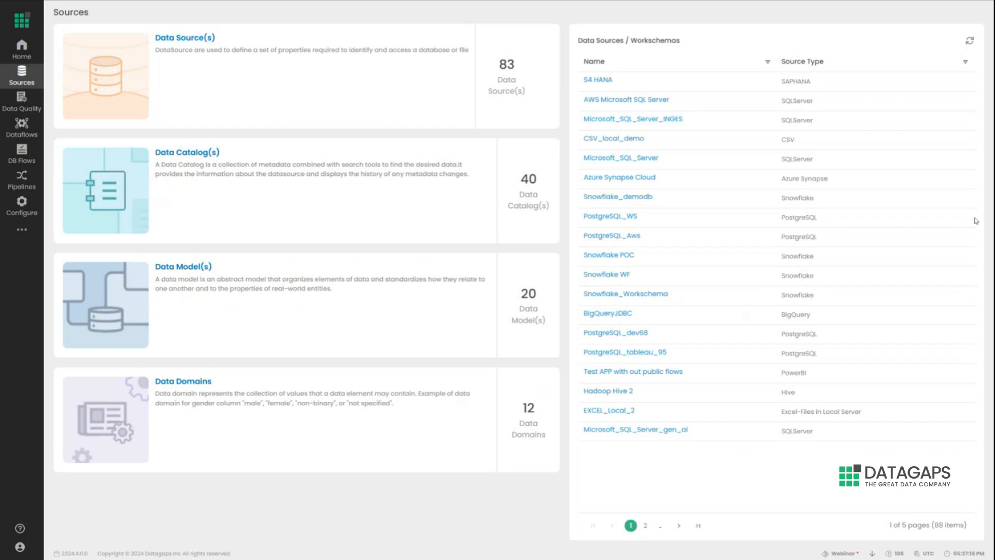
Open the Data Sources list from the Sources overview card.
left_click(185, 38)
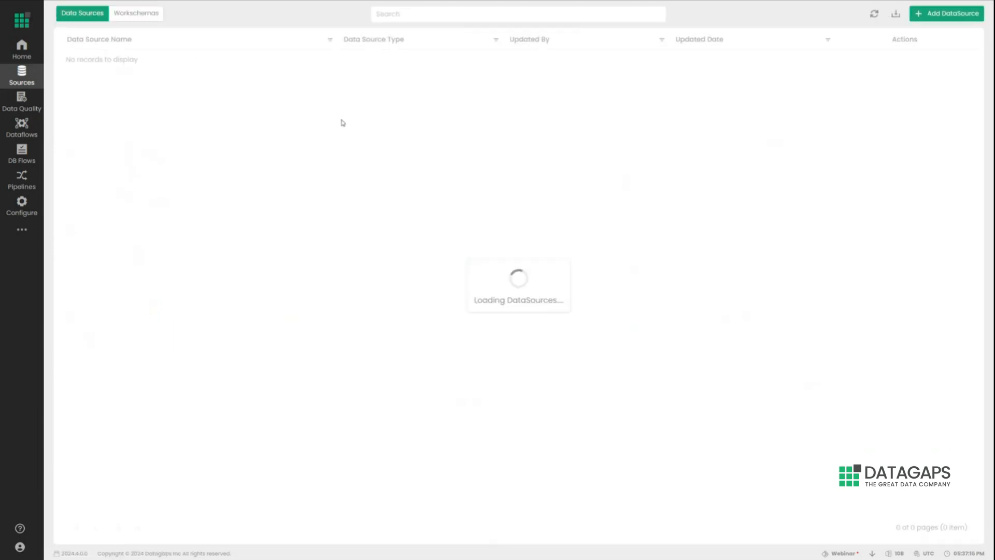
Start adding a new data source to reach the connector gallery.
left_click(947, 13)
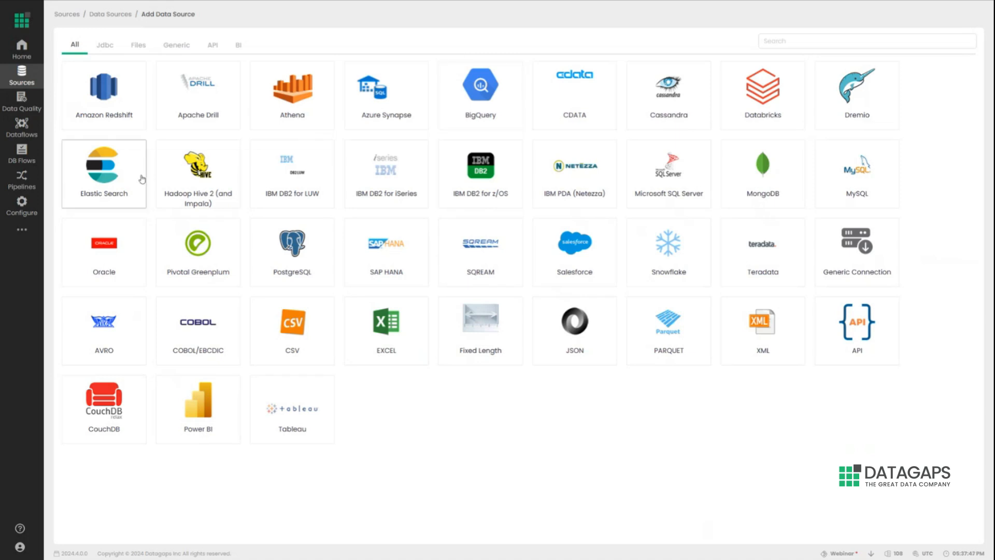
Open the Customer Data Model from the TDM data model list.
left_click(21, 225)
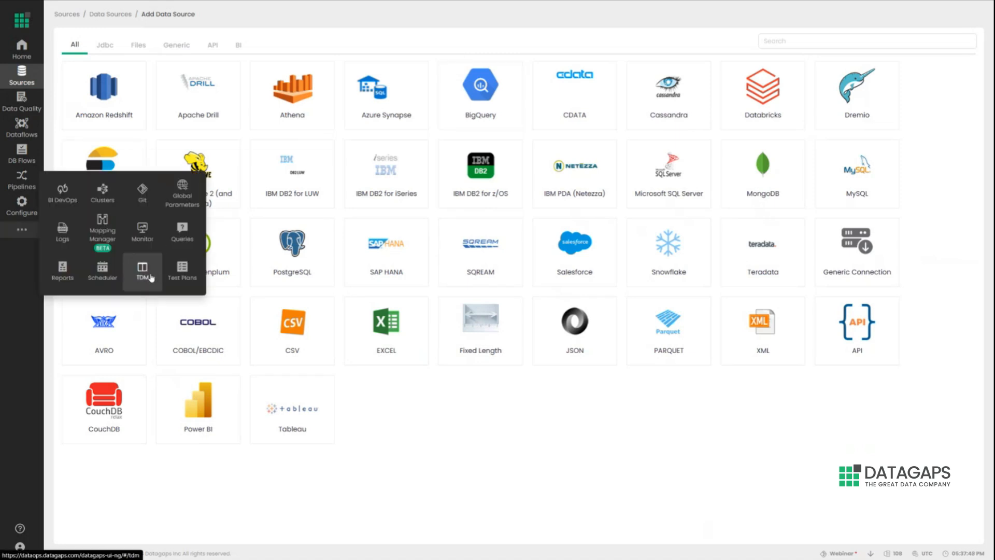
left_click(142, 271)
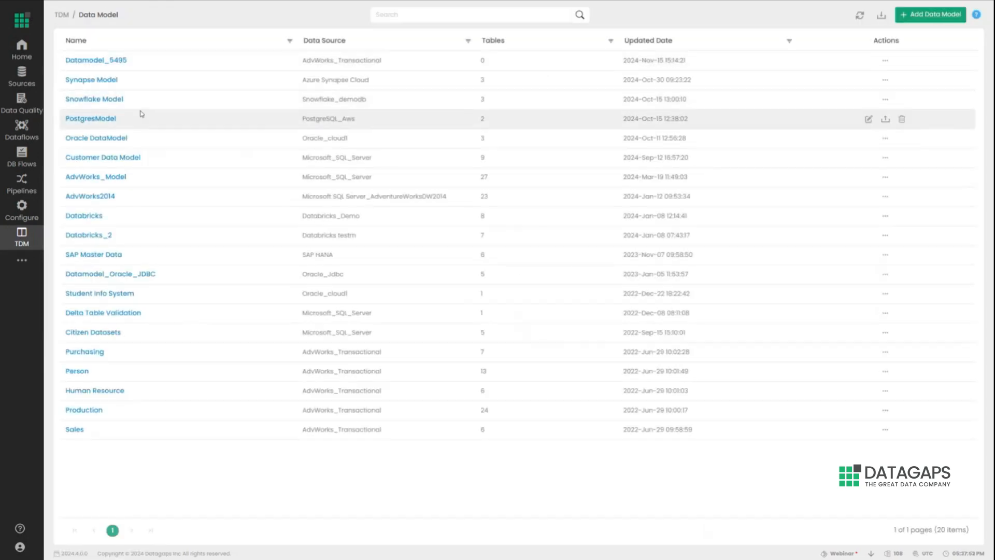
left_click(102, 156)
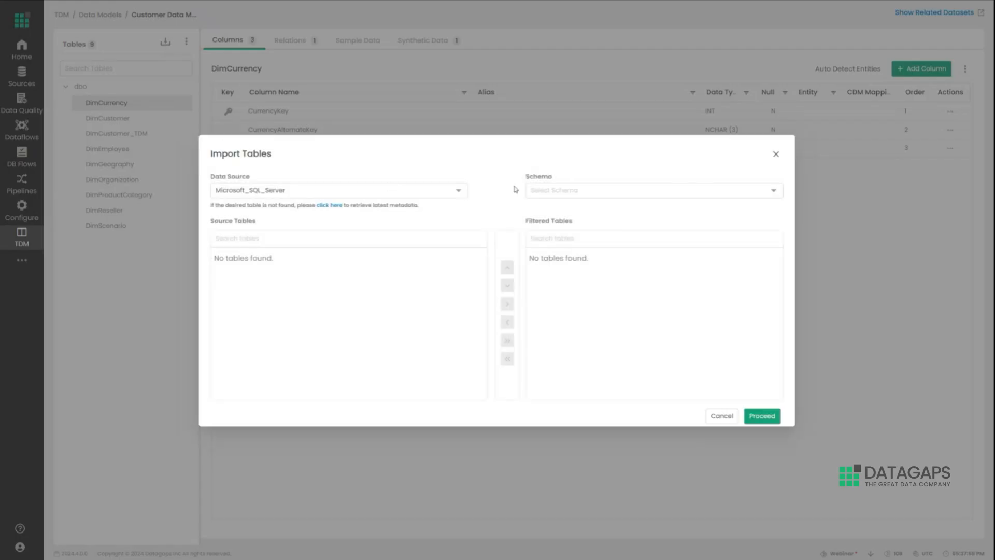
Dismiss the Import Tables dialog and show DimCurrency's relation from dbo.DimOrganization on CurrencyKey.
left_click(651, 189)
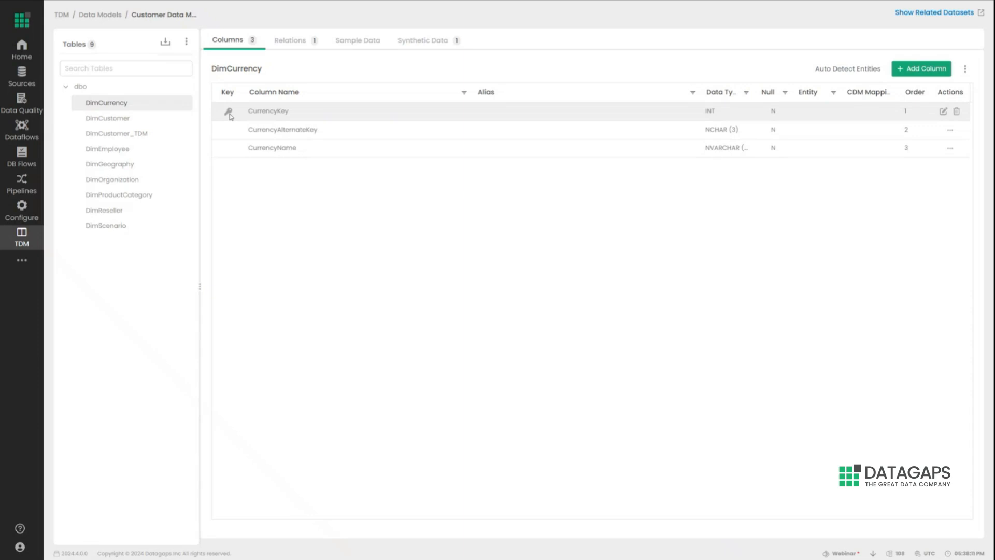
left_click(291, 40)
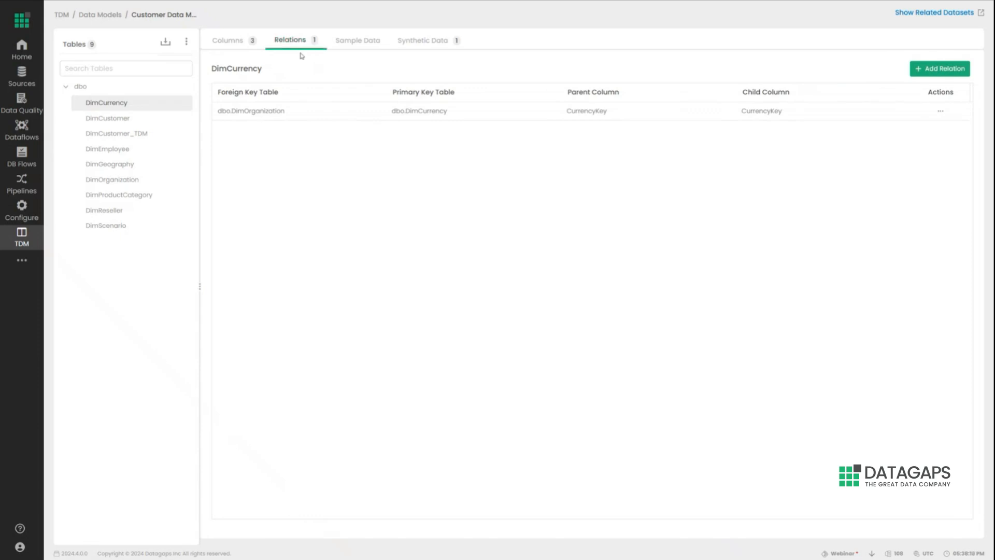
Show DimCustomer's 31 columns with detected entities such as FIRST_NAME, SURNAME, EMAIL, ADDRESS.
left_click(107, 119)
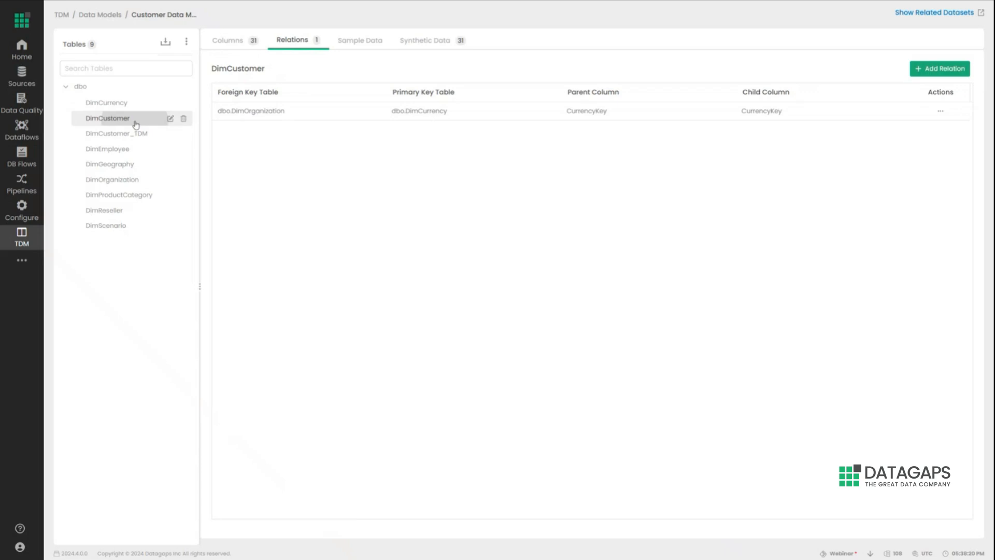
left_click(227, 41)
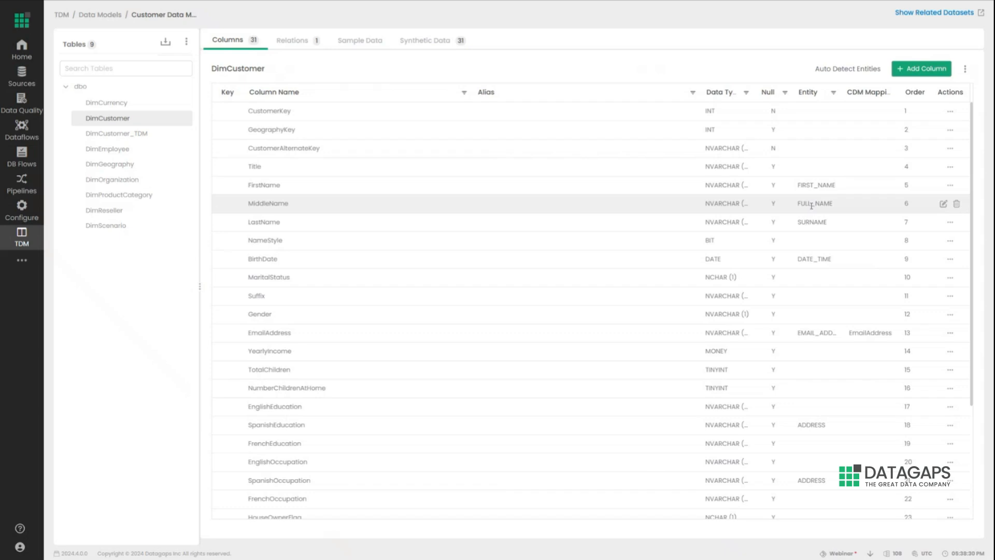
mouse_move(770, 221)
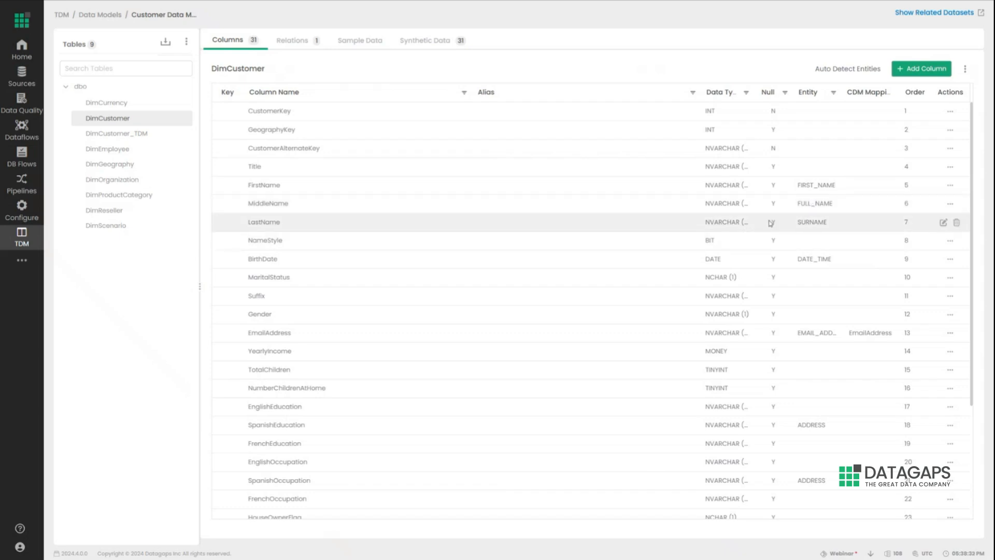
mouse_move(812, 205)
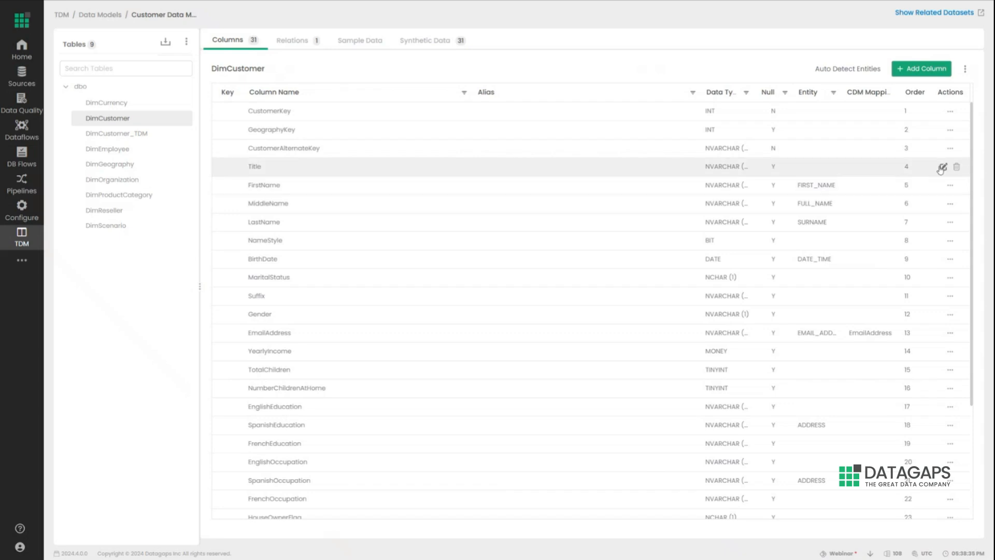
mouse_move(932, 321)
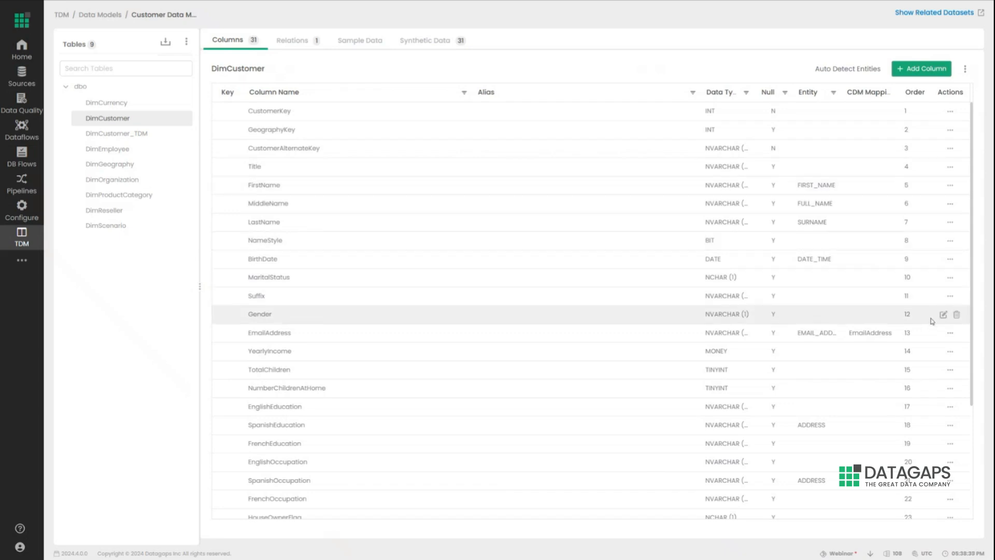
mouse_move(881, 388)
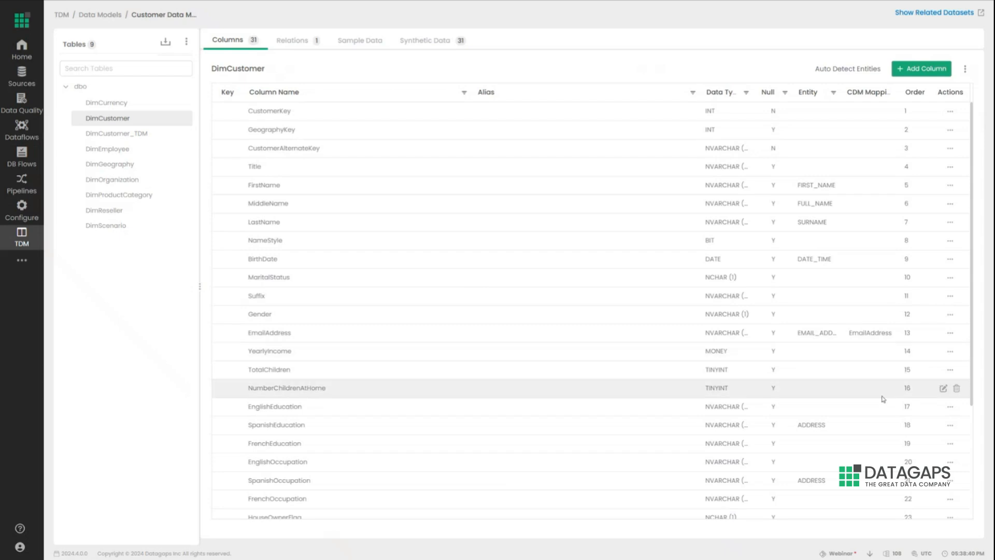